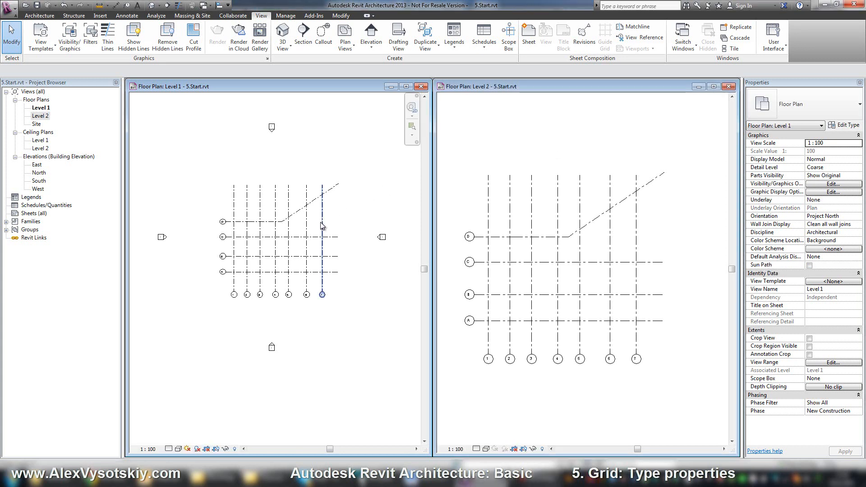
Step: Select grids 7 and 1 in turn to review their current grid types
click(322, 237)
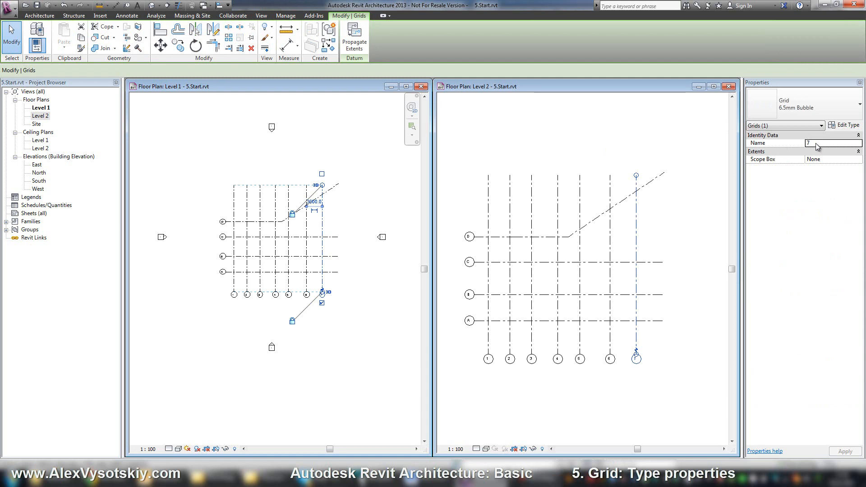
mouse_move(781, 162)
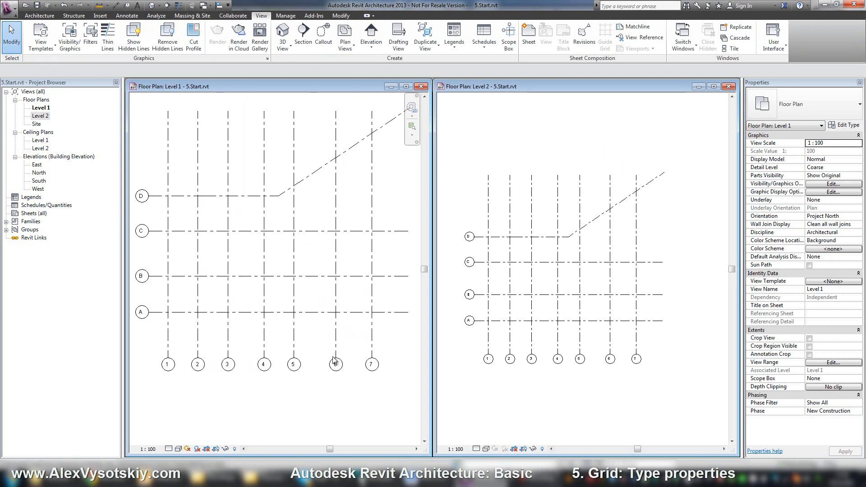
click(335, 373)
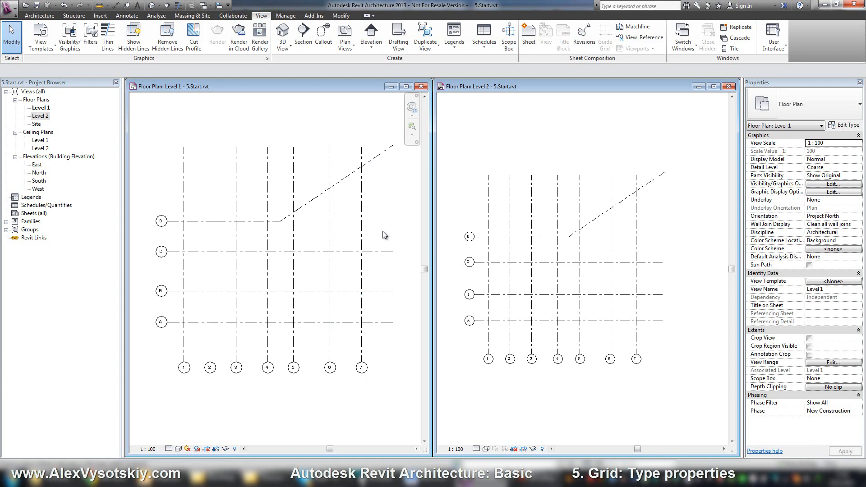
mouse_move(166, 316)
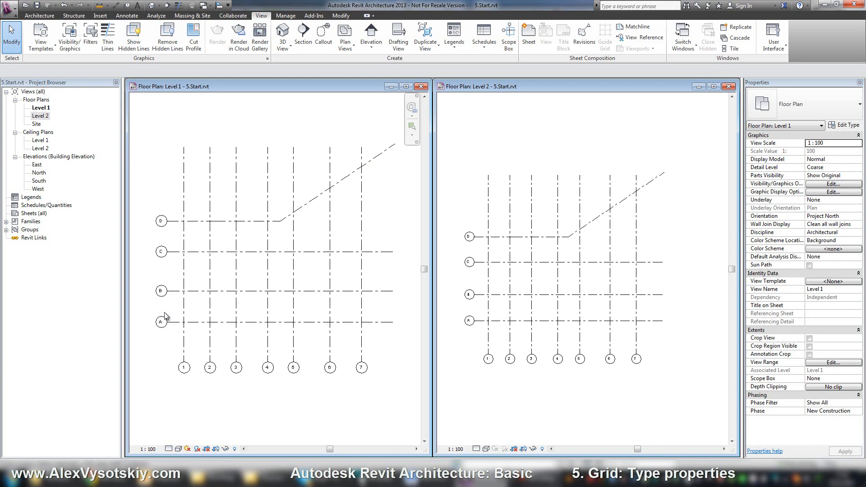
mouse_move(176, 376)
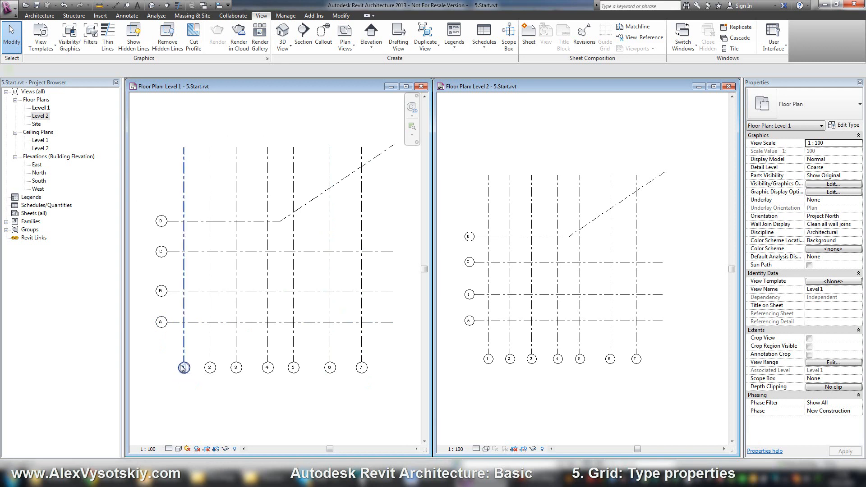
click(184, 367)
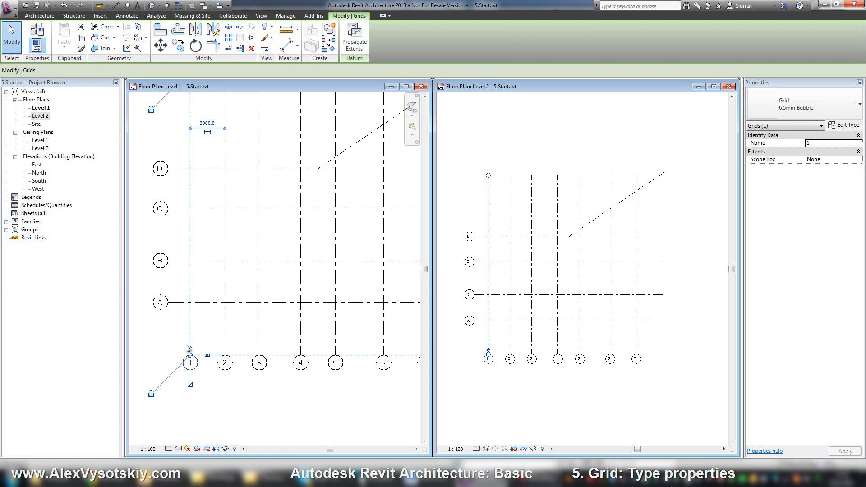
mouse_move(191, 369)
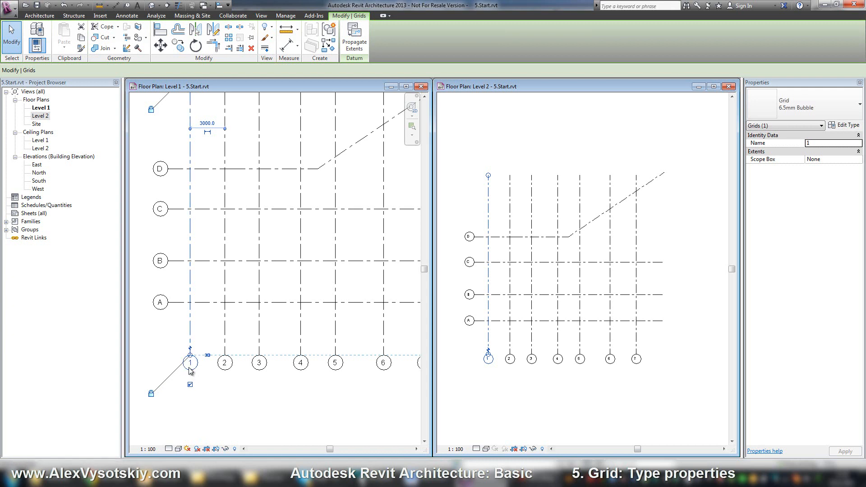
click(190, 363)
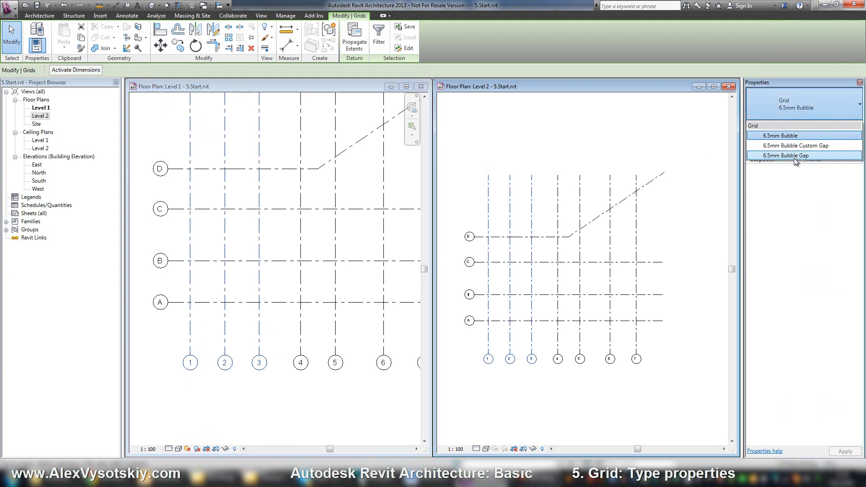
mouse_move(793, 159)
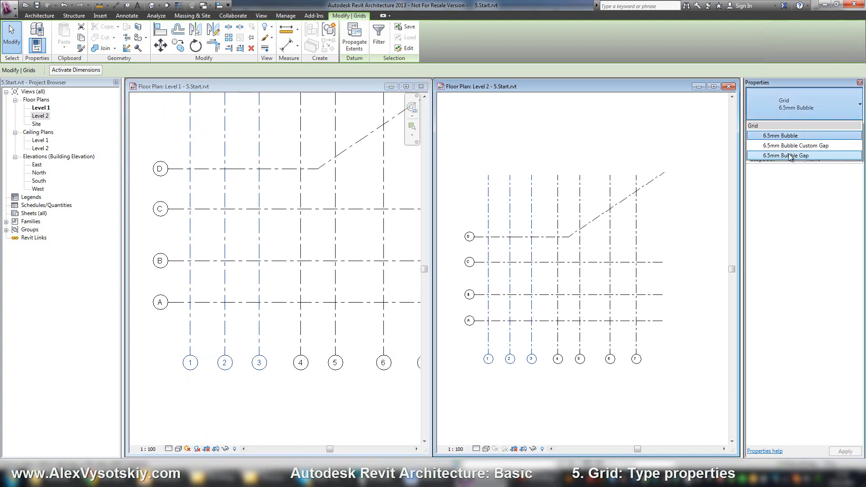
Step: Switch grids 1 to 3 to the Bubble Gap type, then undo the change
click(784, 155)
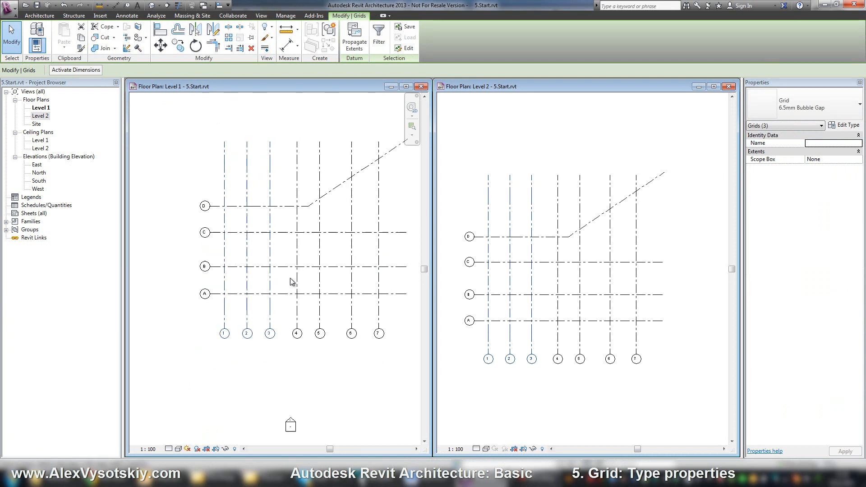
click(800, 126)
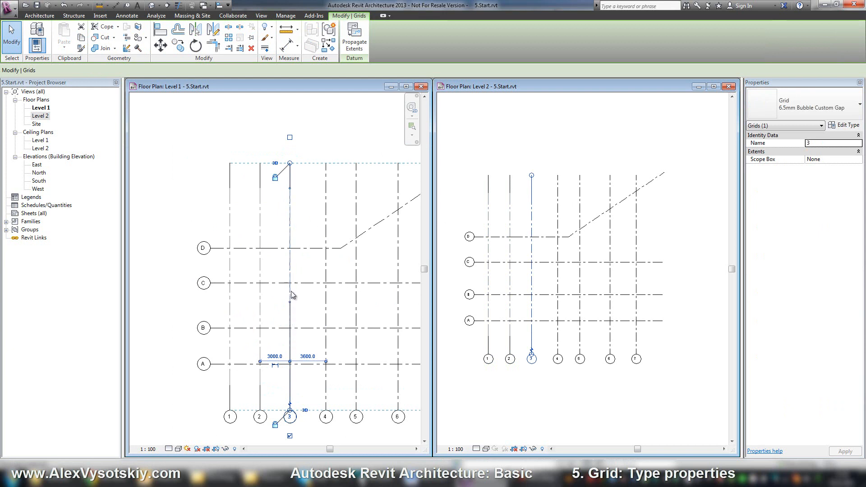
click(260, 15)
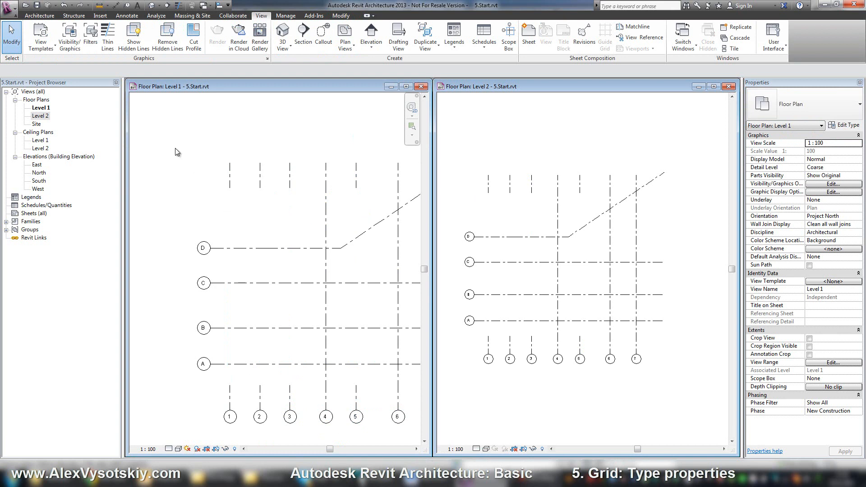
mouse_move(66, 5)
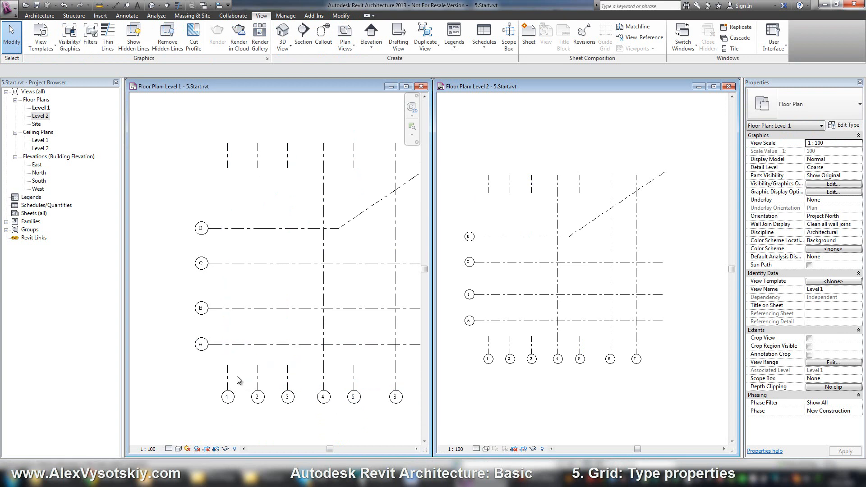
mouse_move(223, 413)
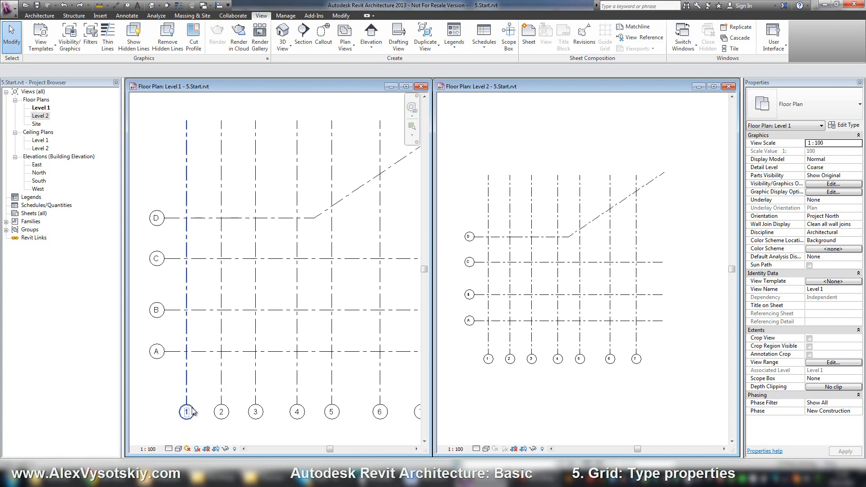
Step: Set the 6.5mm Bubble type's head symbol to M_Grid Head - No Bubble via grid 1
click(186, 412)
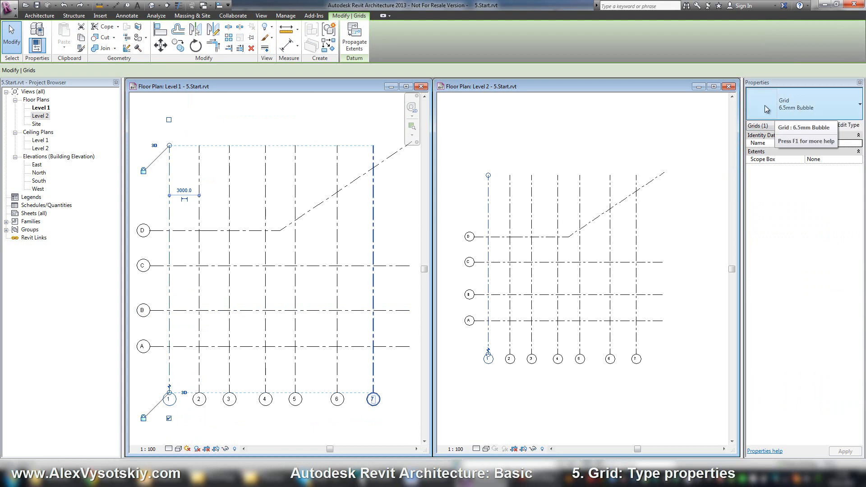
click(854, 105)
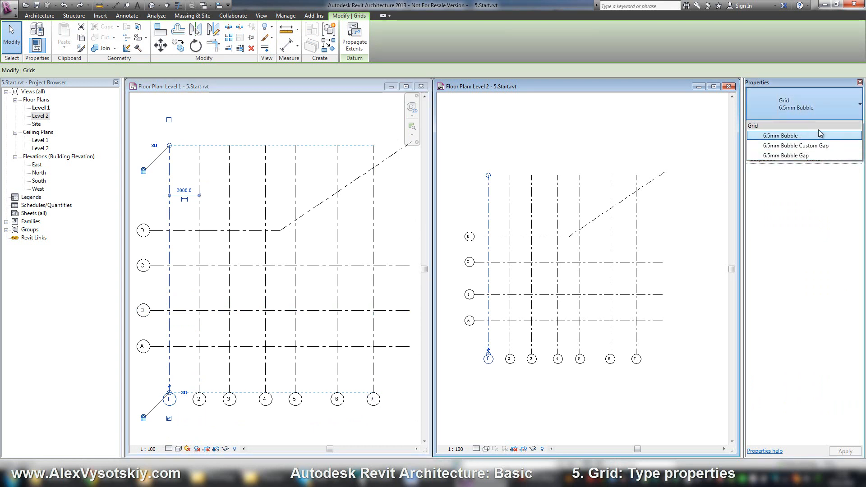
click(780, 135)
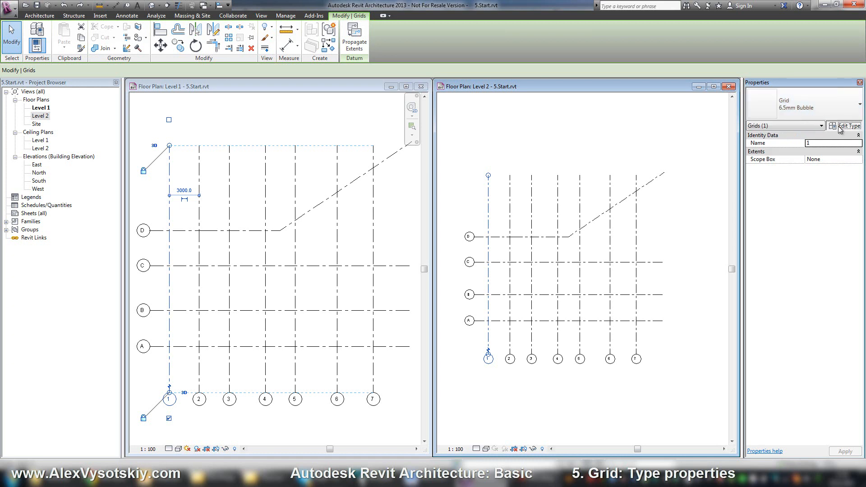
click(847, 125)
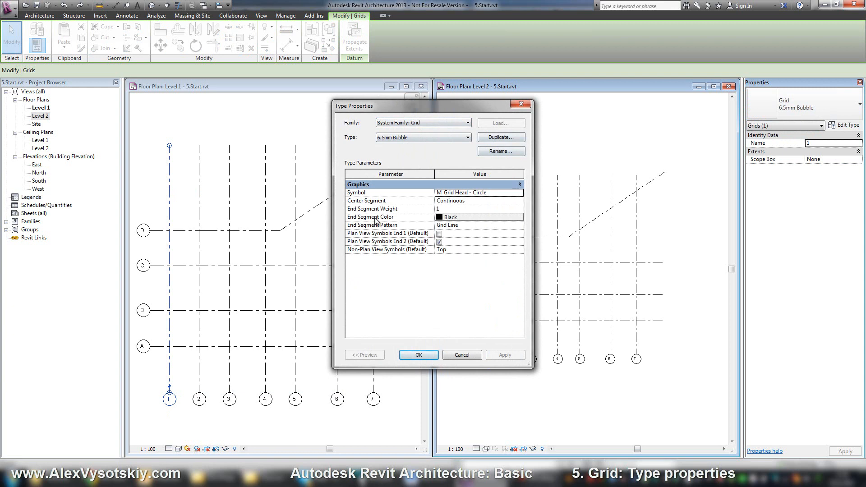
click(518, 192)
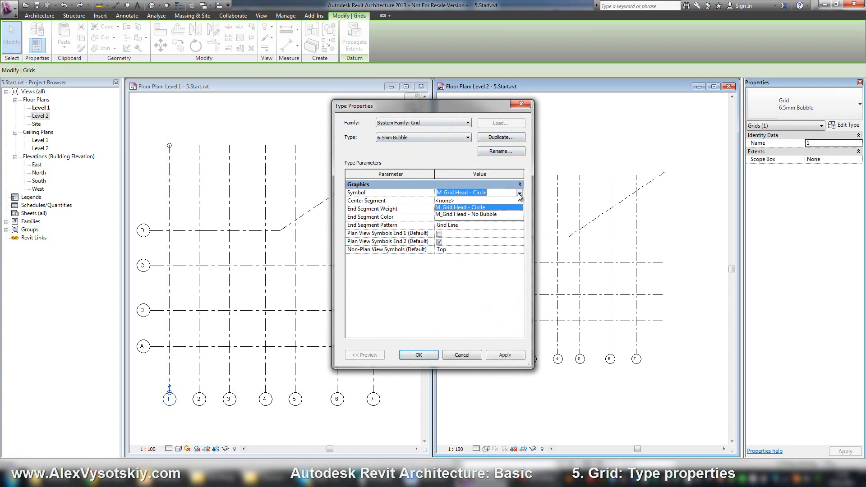
click(448, 192)
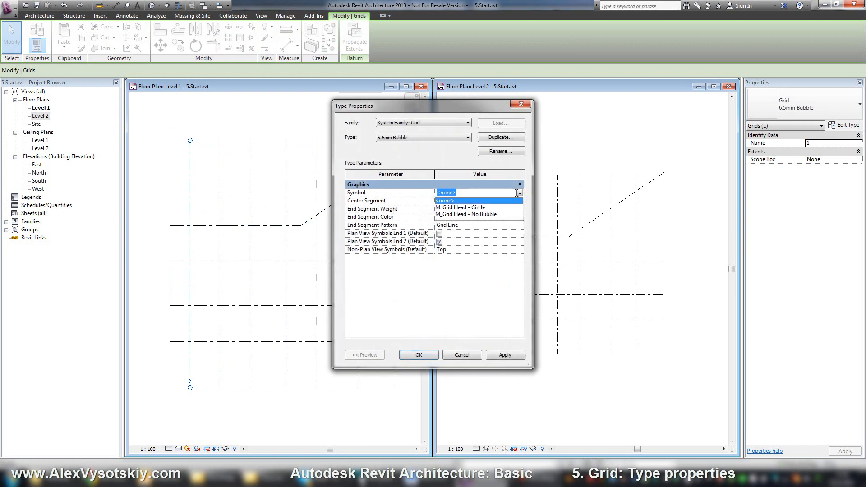
click(463, 215)
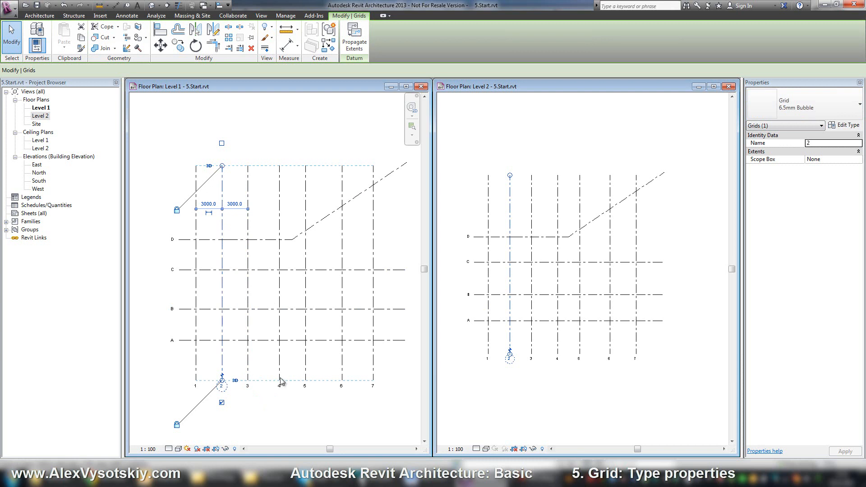
mouse_move(782, 109)
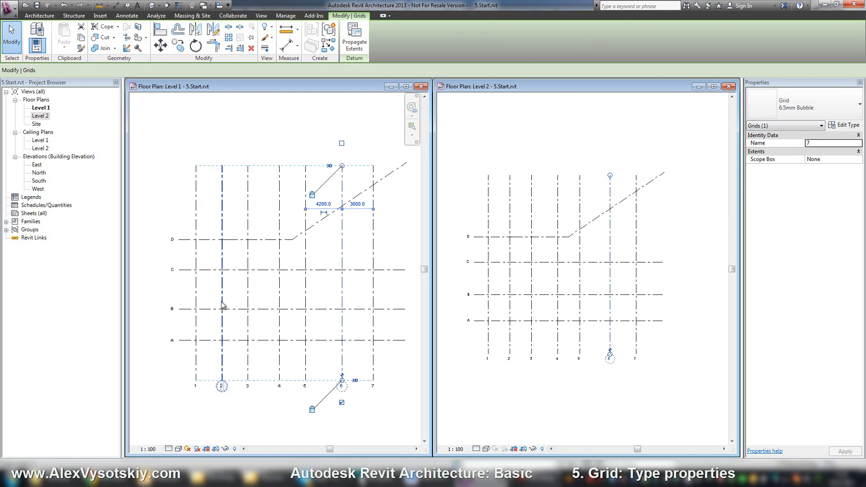
Step: Review the No Bubble symbol in Type Properties from grid 2, close it, and reopen the type settings
click(846, 125)
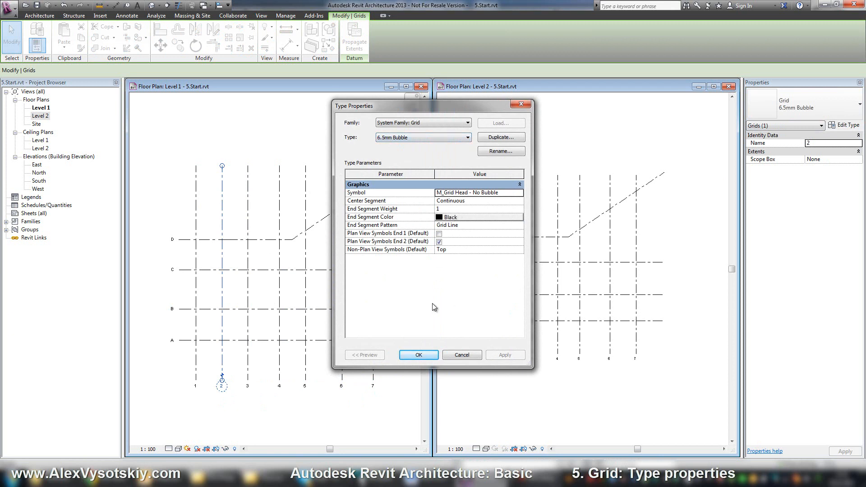
click(418, 355)
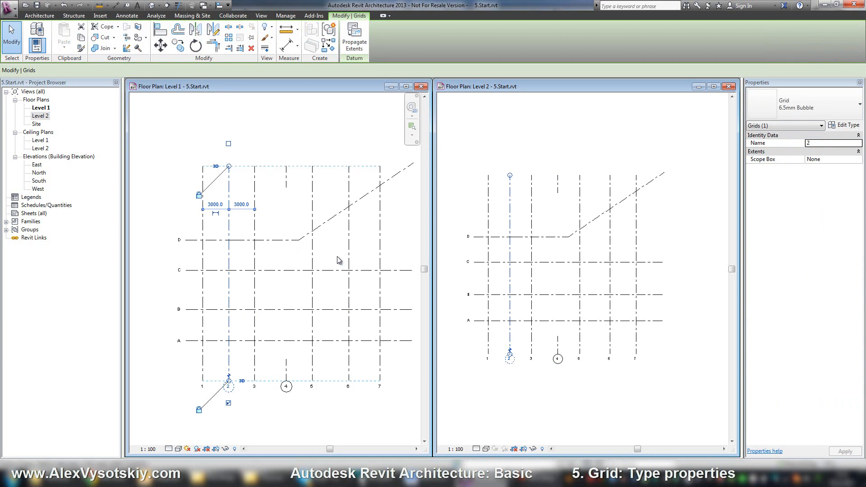
click(847, 124)
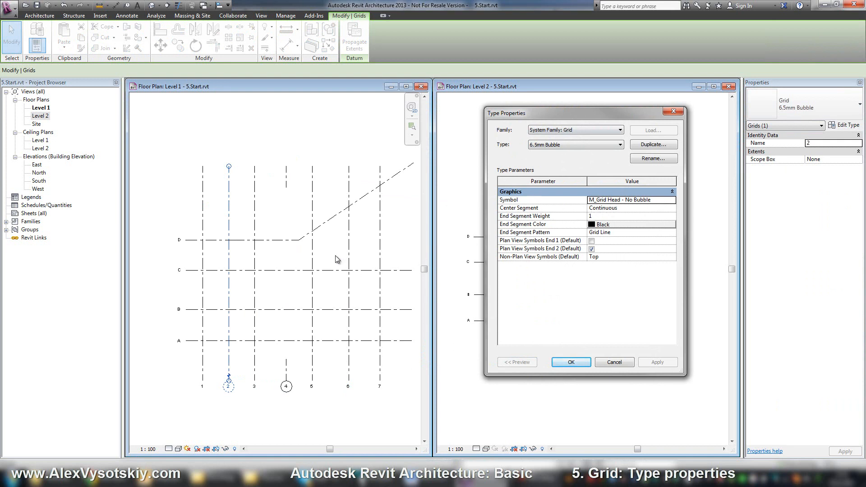
mouse_move(308, 375)
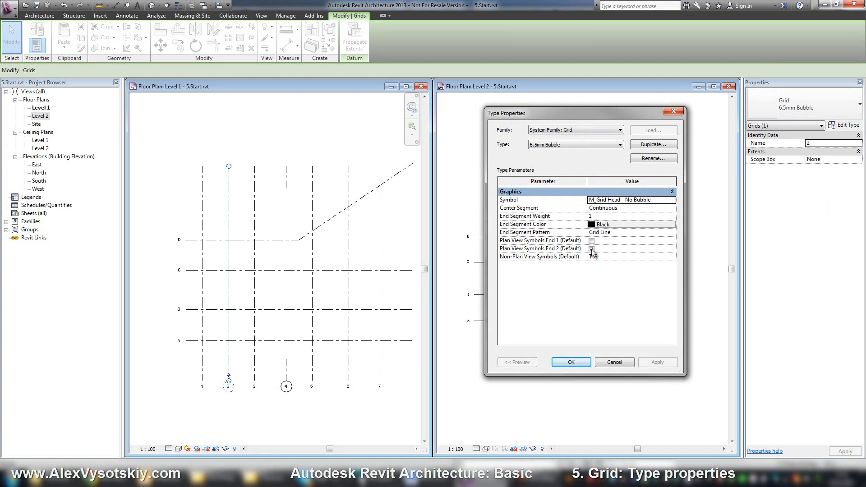
Step: Test End 1/End 2 head toggles with Apply, keep End 2 only with the Circle head symbol, and confirm
click(592, 240)
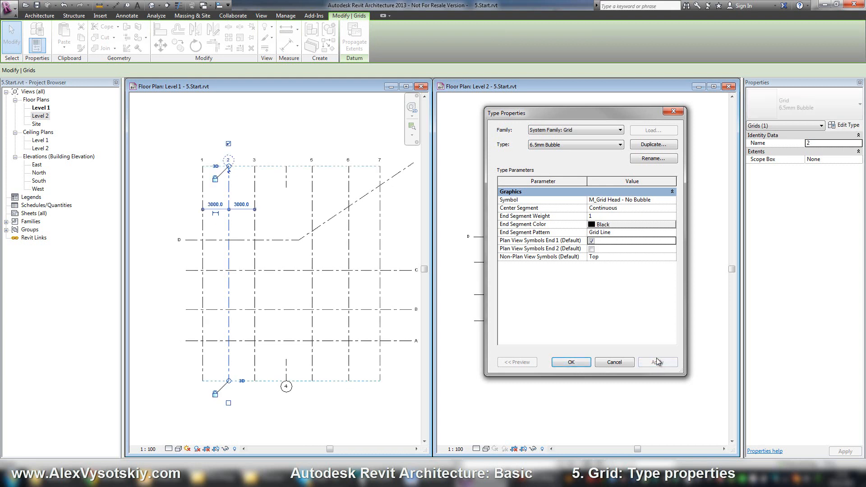
click(592, 240)
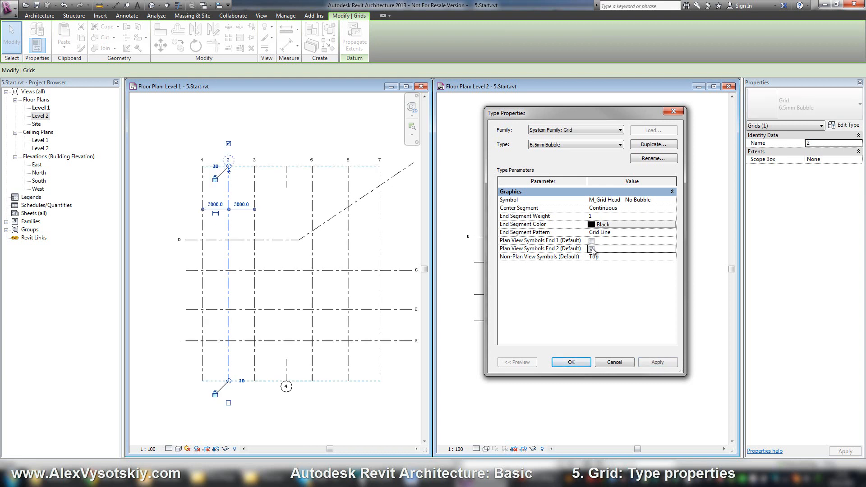
click(590, 249)
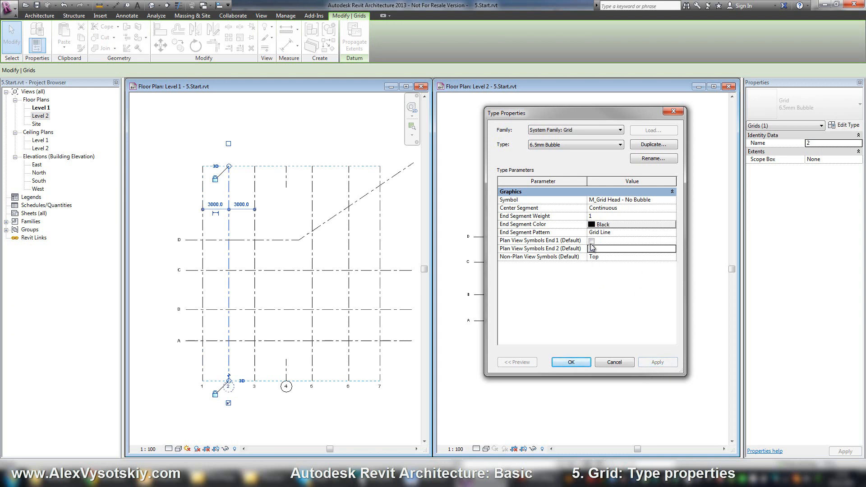
click(590, 240)
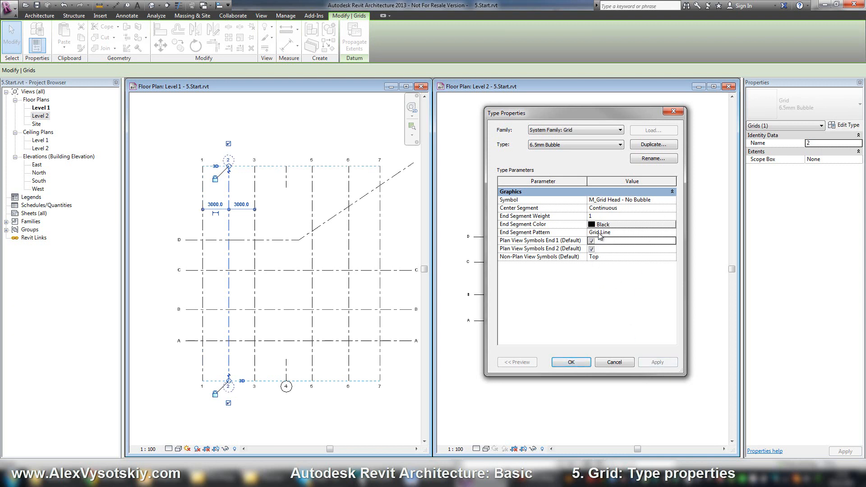
click(591, 240)
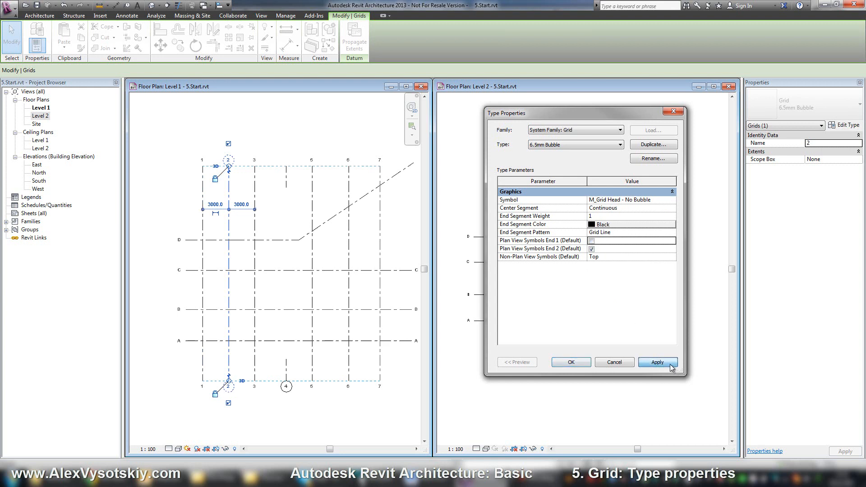
click(657, 363)
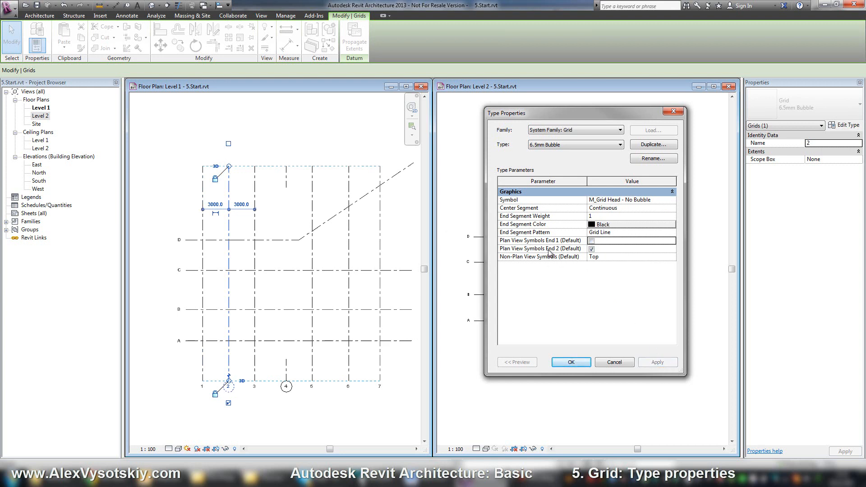
mouse_move(565, 243)
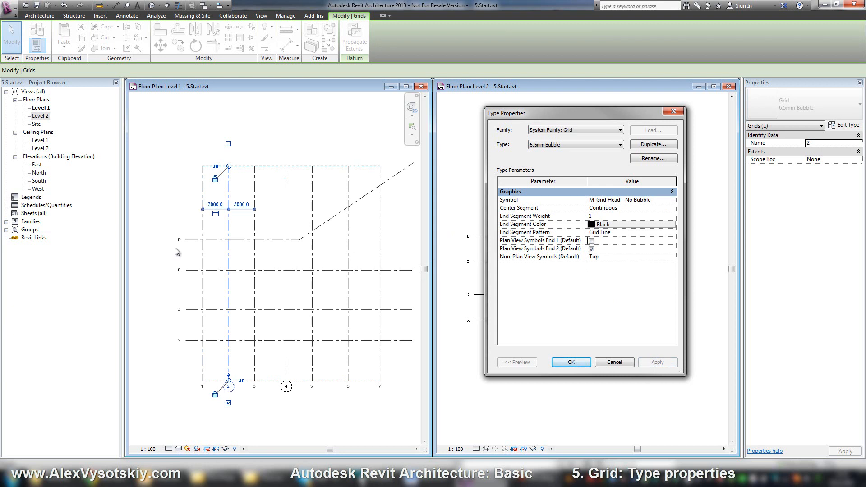
mouse_move(347, 236)
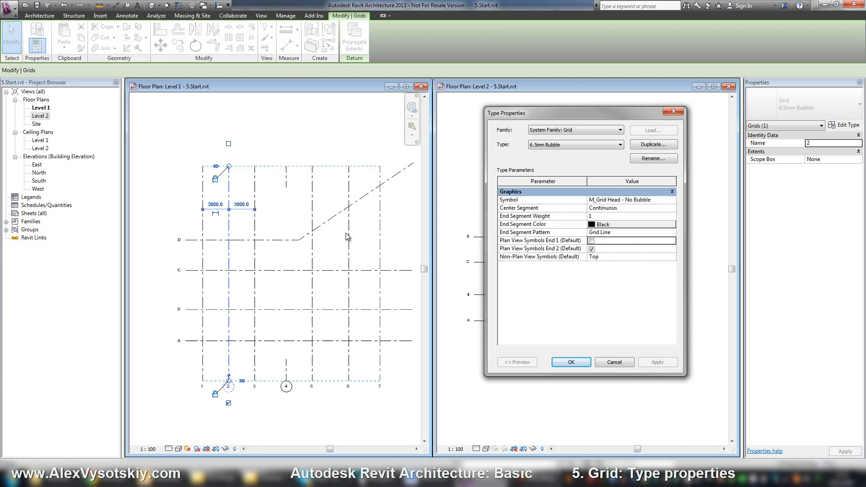
mouse_move(525, 272)
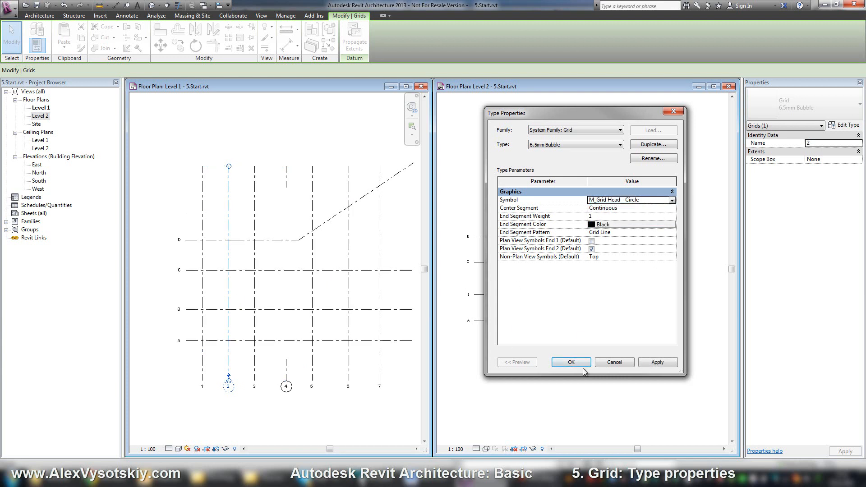
click(570, 362)
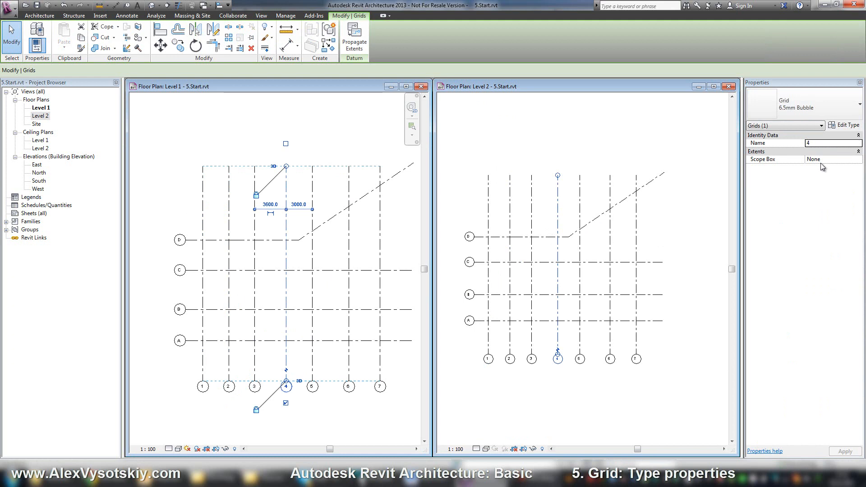
Step: Duplicate the grid type as 6.5mm Bubble Test with No Bubble heads shown at both End 1 and End 2
click(847, 125)
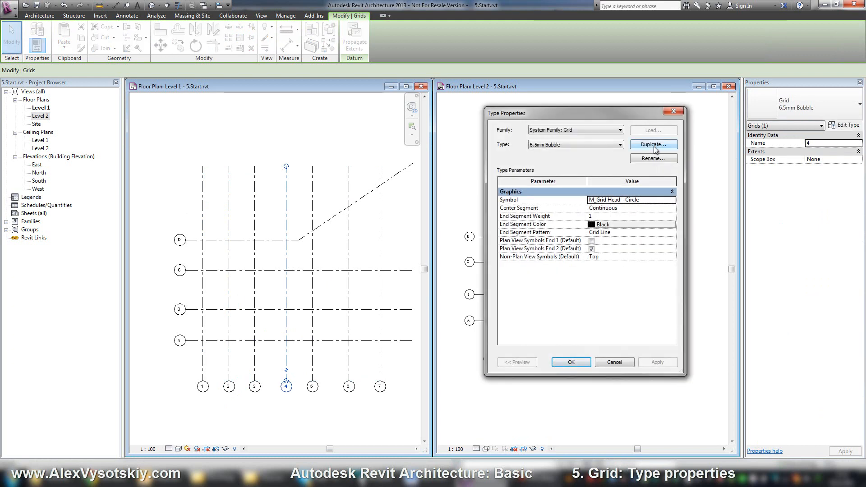
click(653, 144)
text(6.5mm Bubble Test)
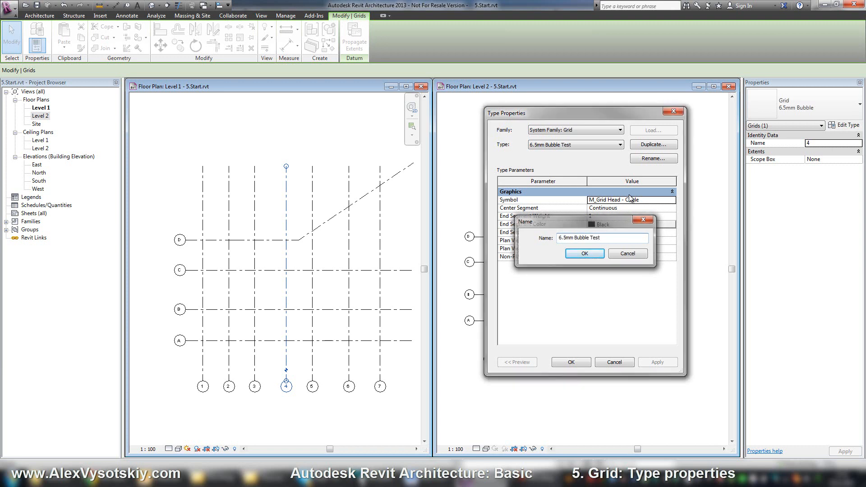
click(584, 254)
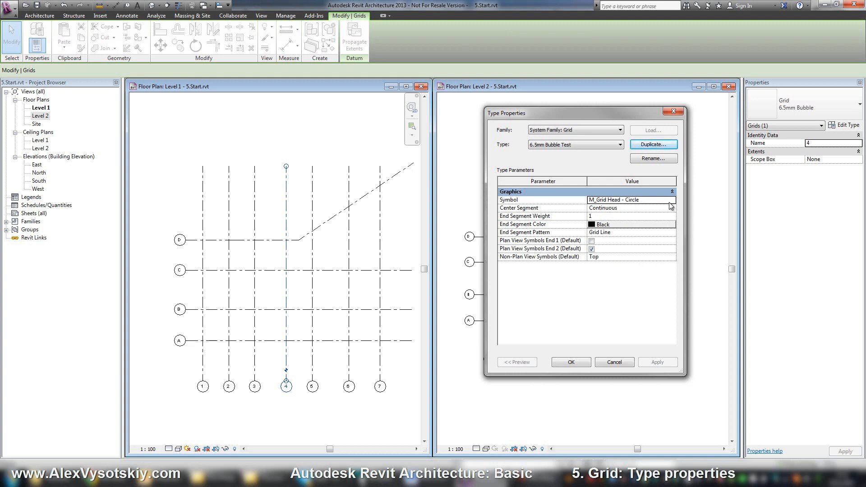
click(630, 200)
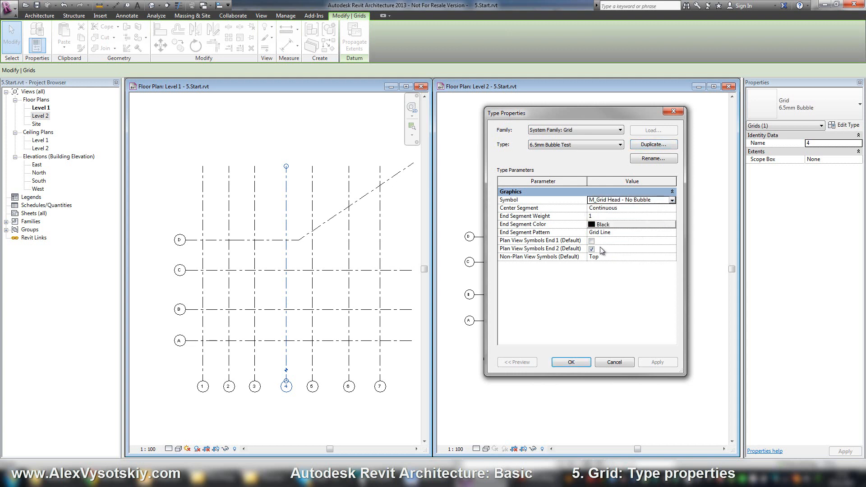
click(592, 240)
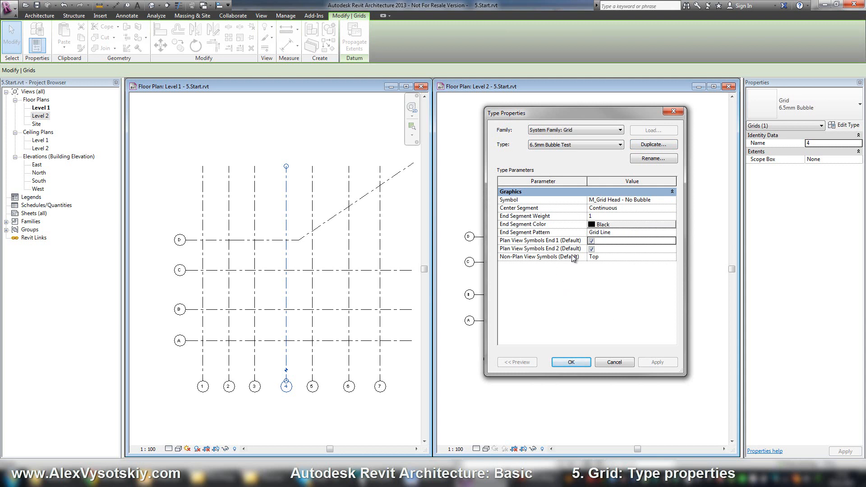
click(570, 361)
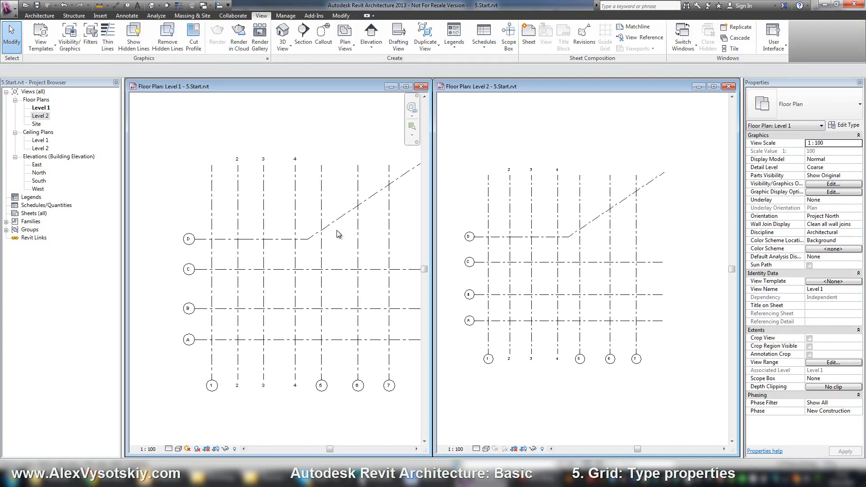
mouse_move(248, 240)
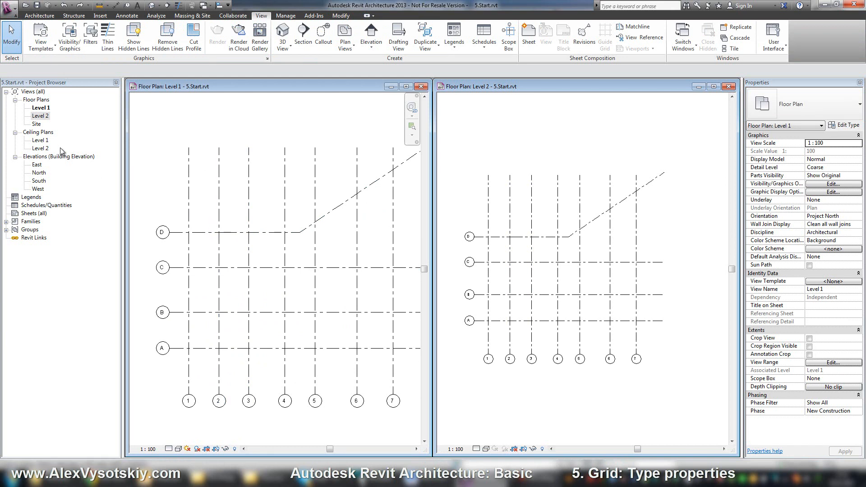
Step: Open the South elevation and select grid 7 to reach the 6.5mm Bubble type settings
double_click(38, 180)
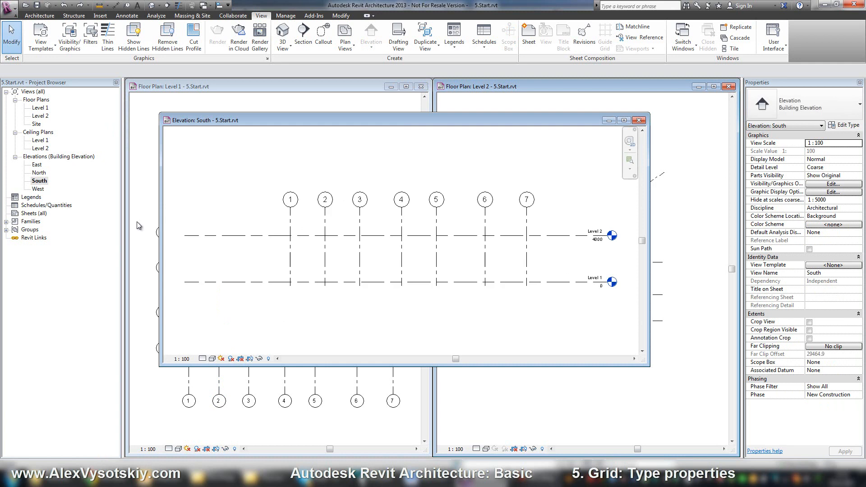
click(526, 230)
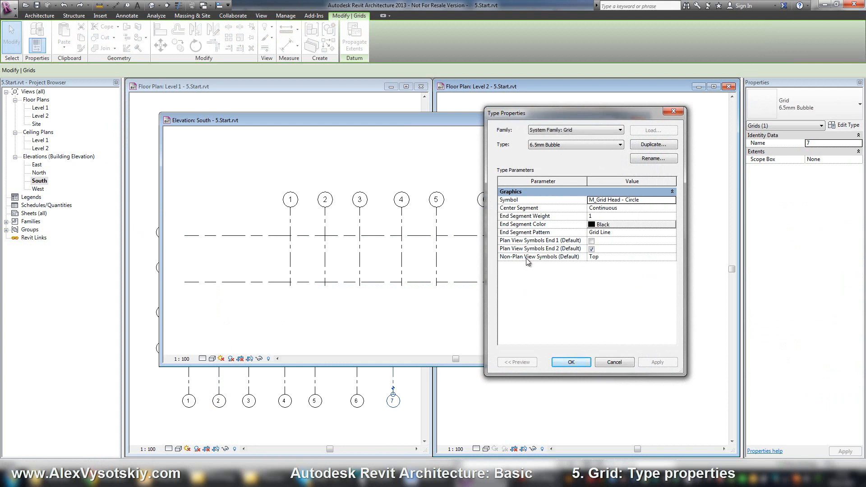
Step: Set Non-Plan View Symbols (Default) to Bottom so elevation grid heads sit below the levels
click(632, 256)
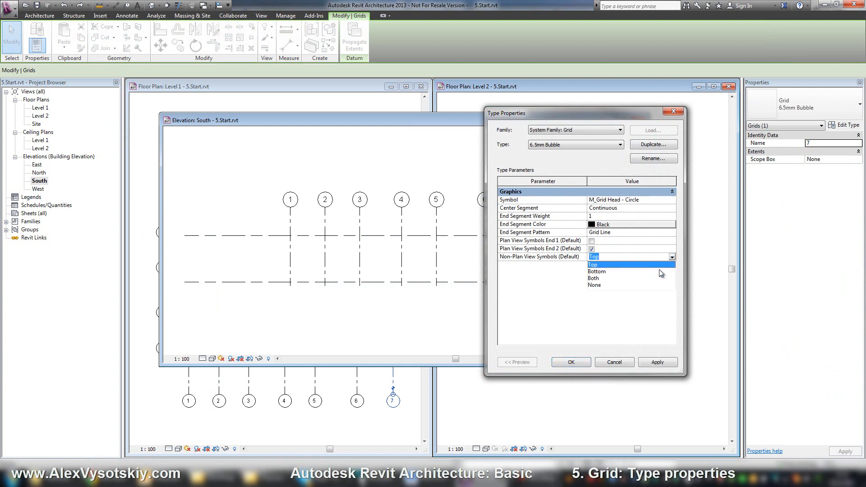
click(596, 272)
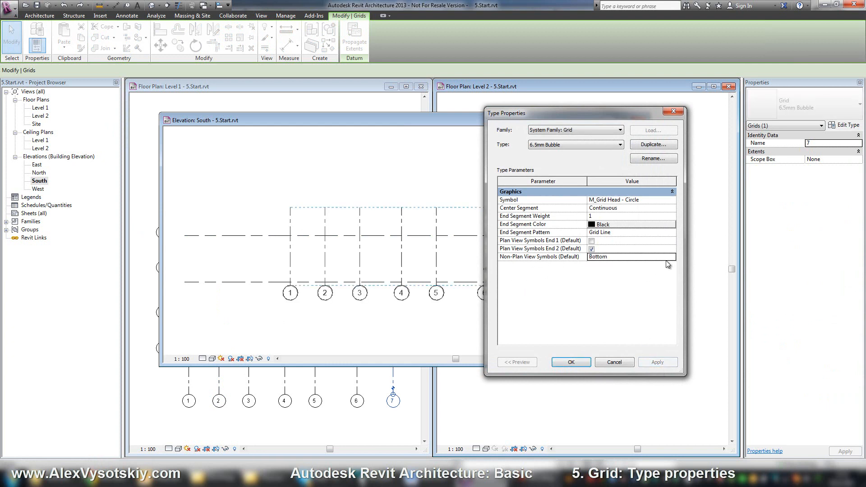
click(632, 256)
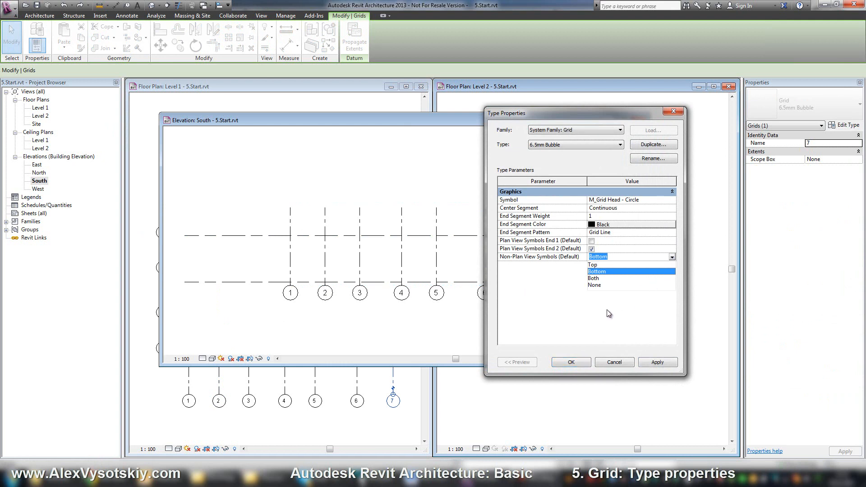